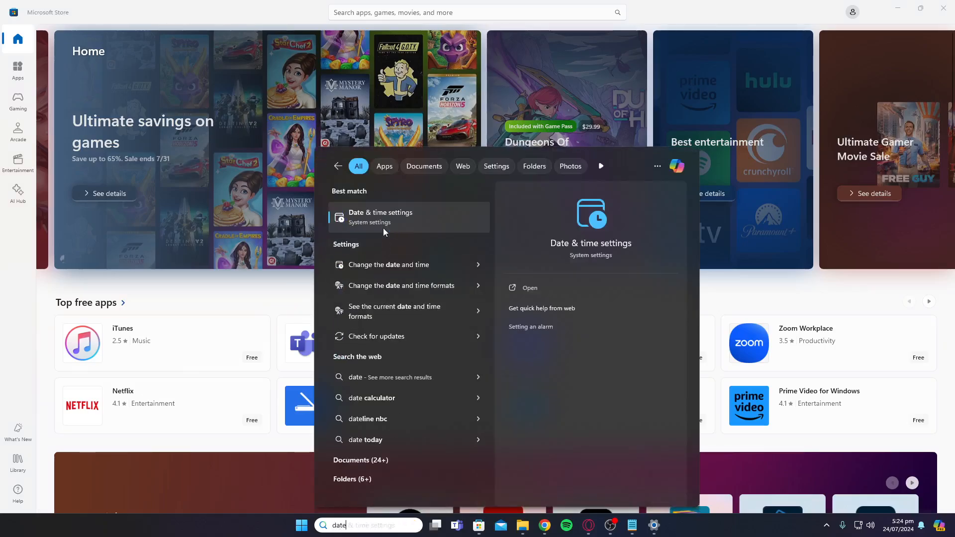
On the Date & time page, switch 'Set time automatically' off and back on
{"action": "left_click", "coordinate": [381, 217]}
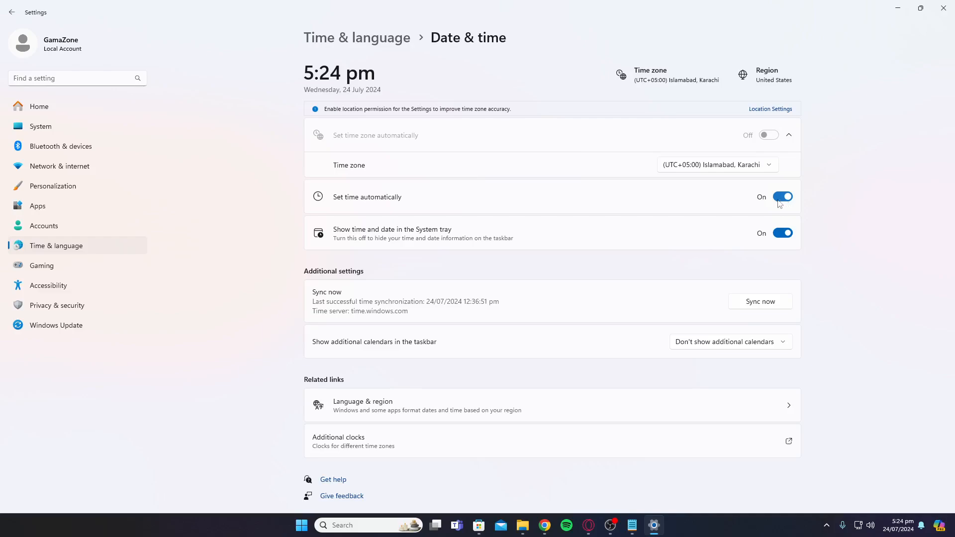
{"action": "left_click", "coordinate": [782, 197]}
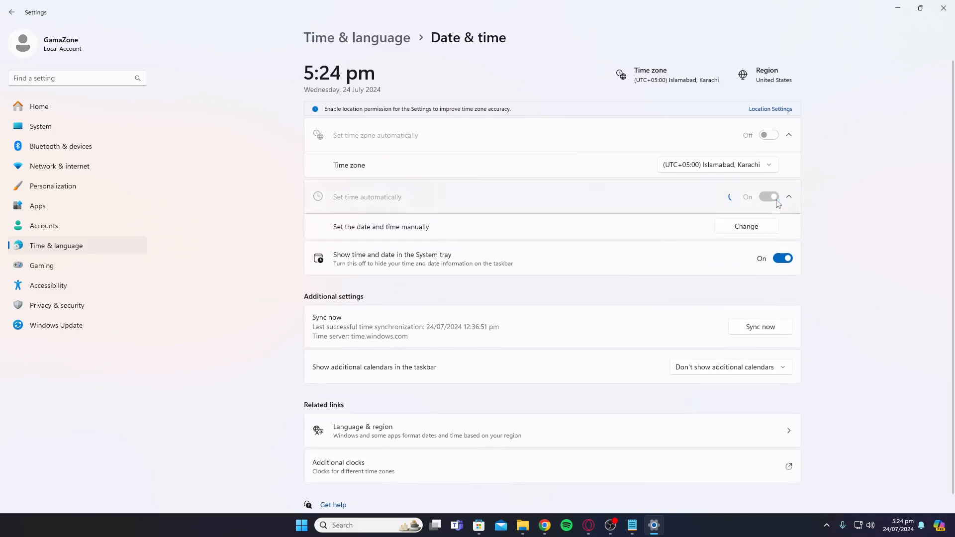
{"action": "left_click", "coordinate": [781, 197]}
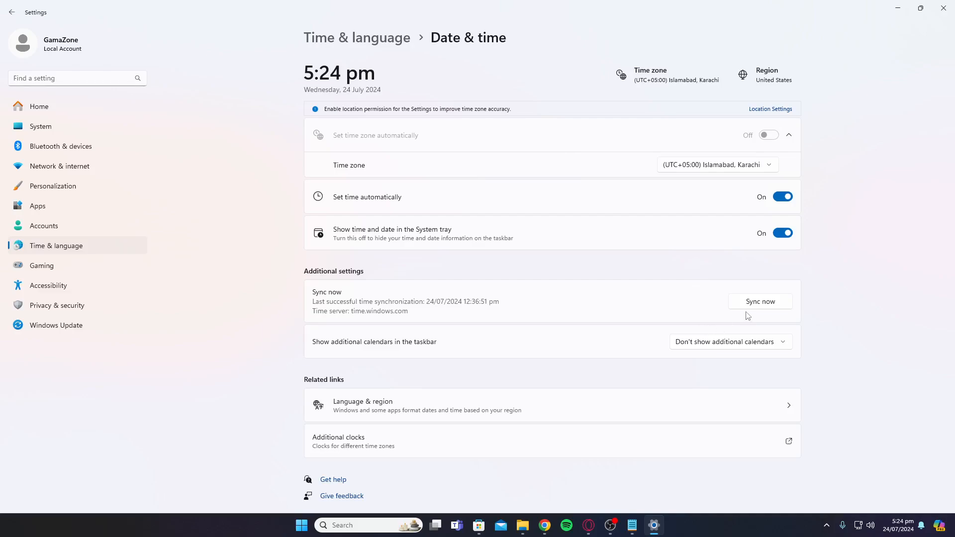
{"action": "mouse_move", "coordinate": [759, 314]}
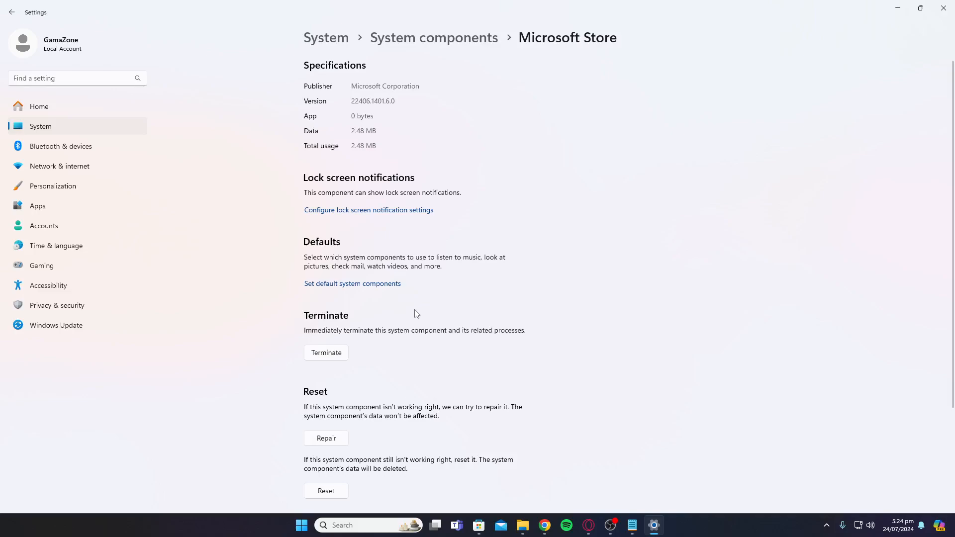
Scroll down the Microsoft Store component page to its Terminate, Repair and Reset options
{"action": "scroll", "scroll_direction": "down", "scroll_amount": 3}
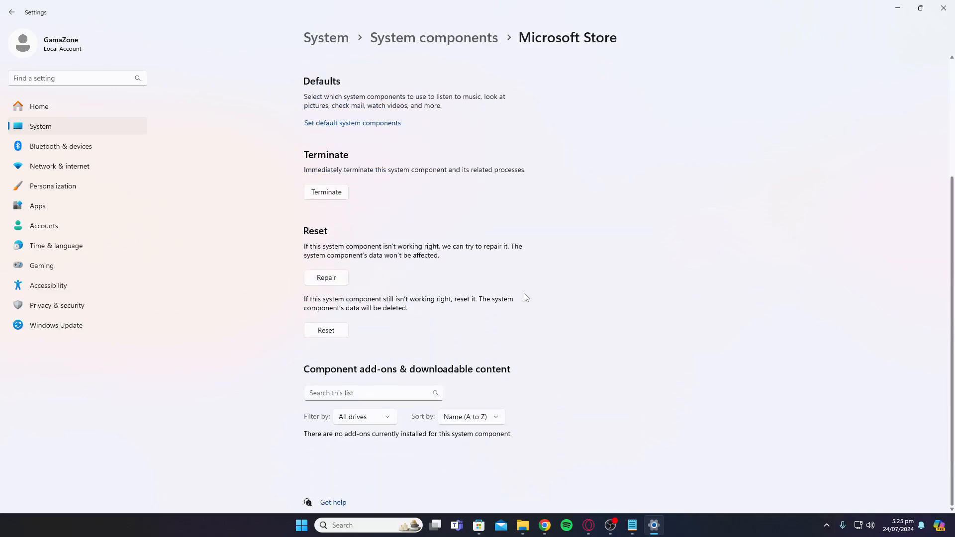
{"action": "mouse_move", "coordinate": [326, 192]}
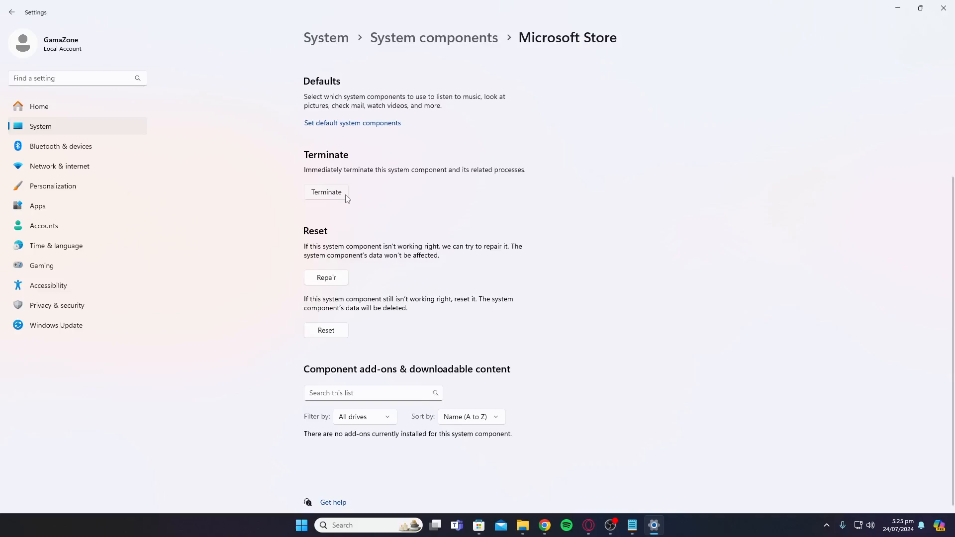
{"action": "mouse_move", "coordinate": [326, 285]}
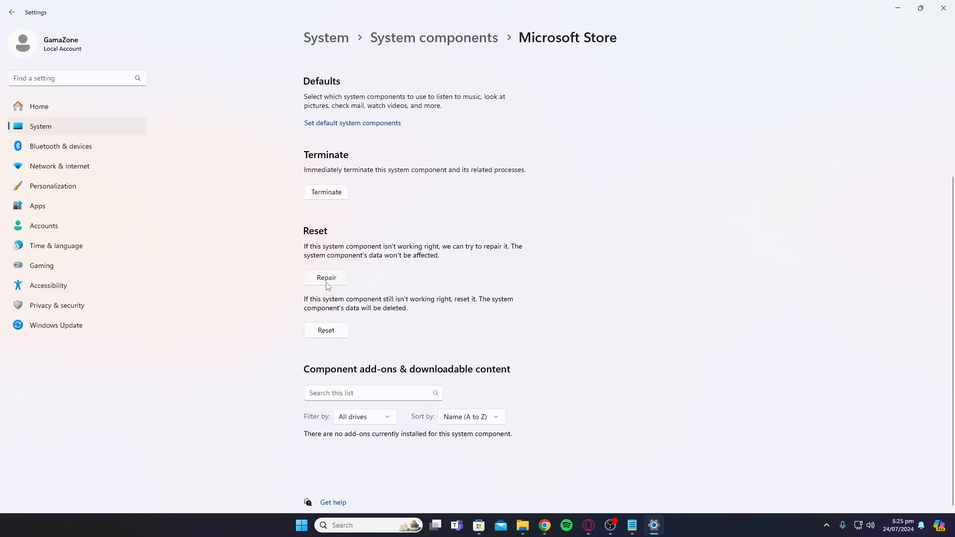
{"action": "mouse_move", "coordinate": [325, 282]}
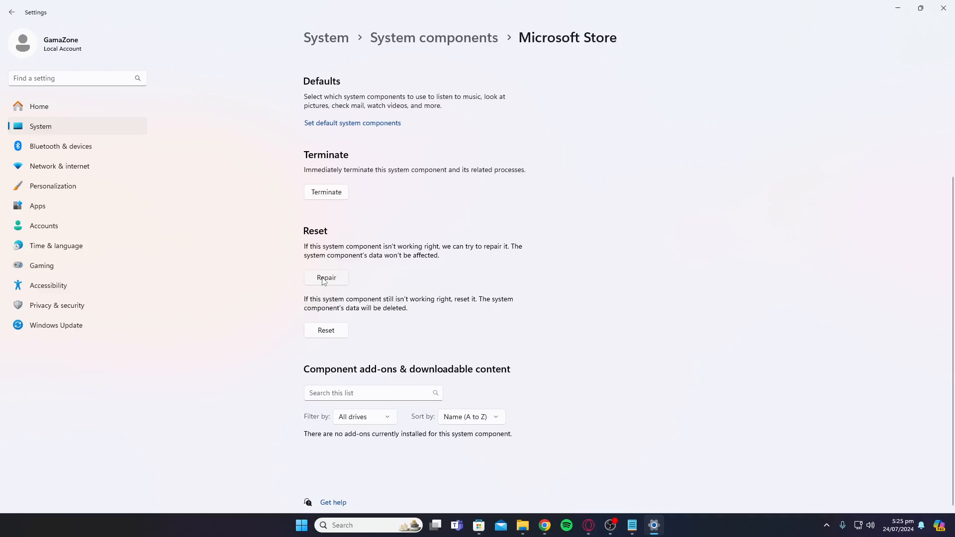
{"action": "mouse_move", "coordinate": [339, 338]}
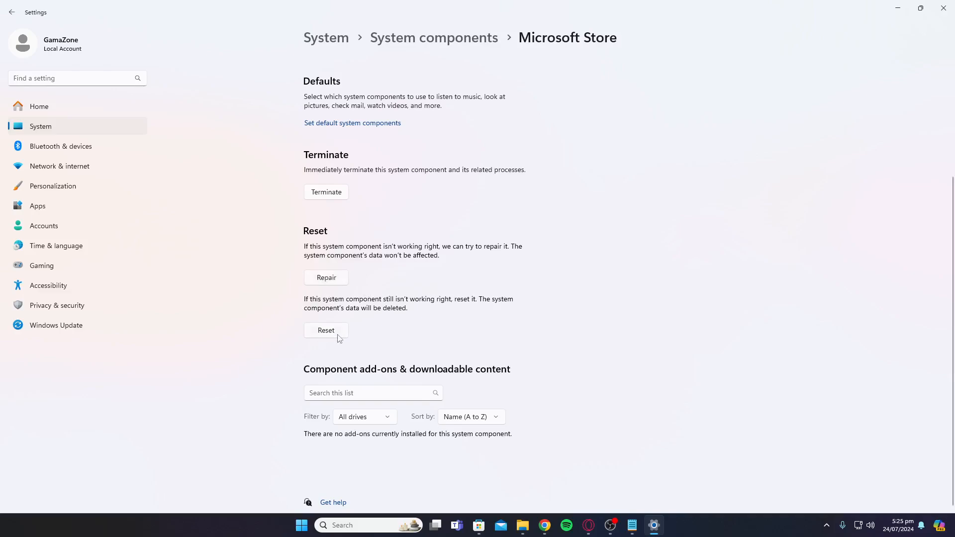
{"action": "mouse_move", "coordinate": [640, 359]}
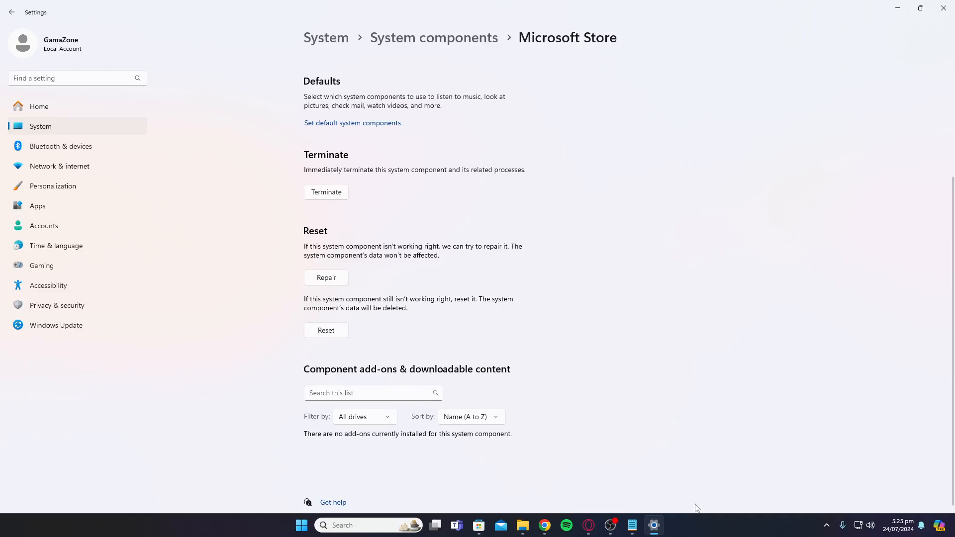
{"action": "mouse_move", "coordinate": [822, 396]}
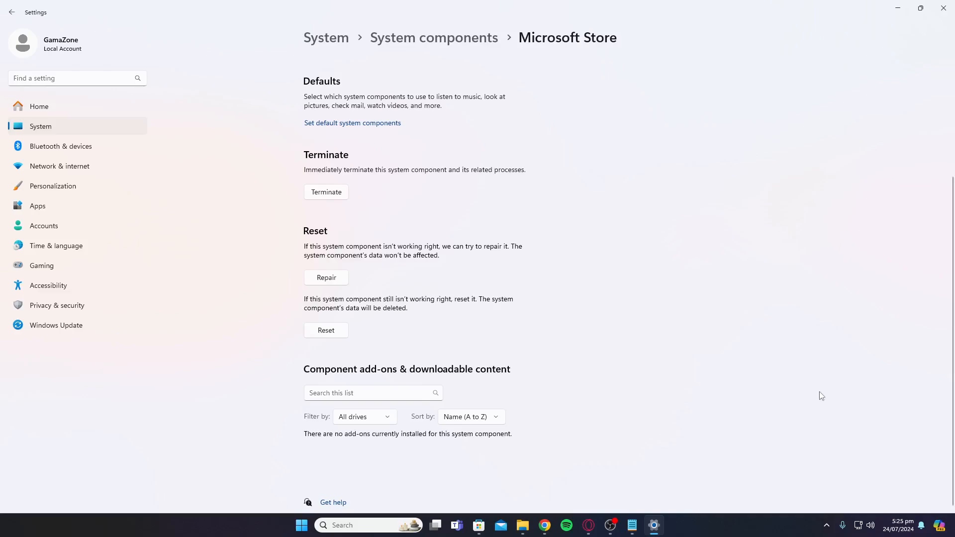